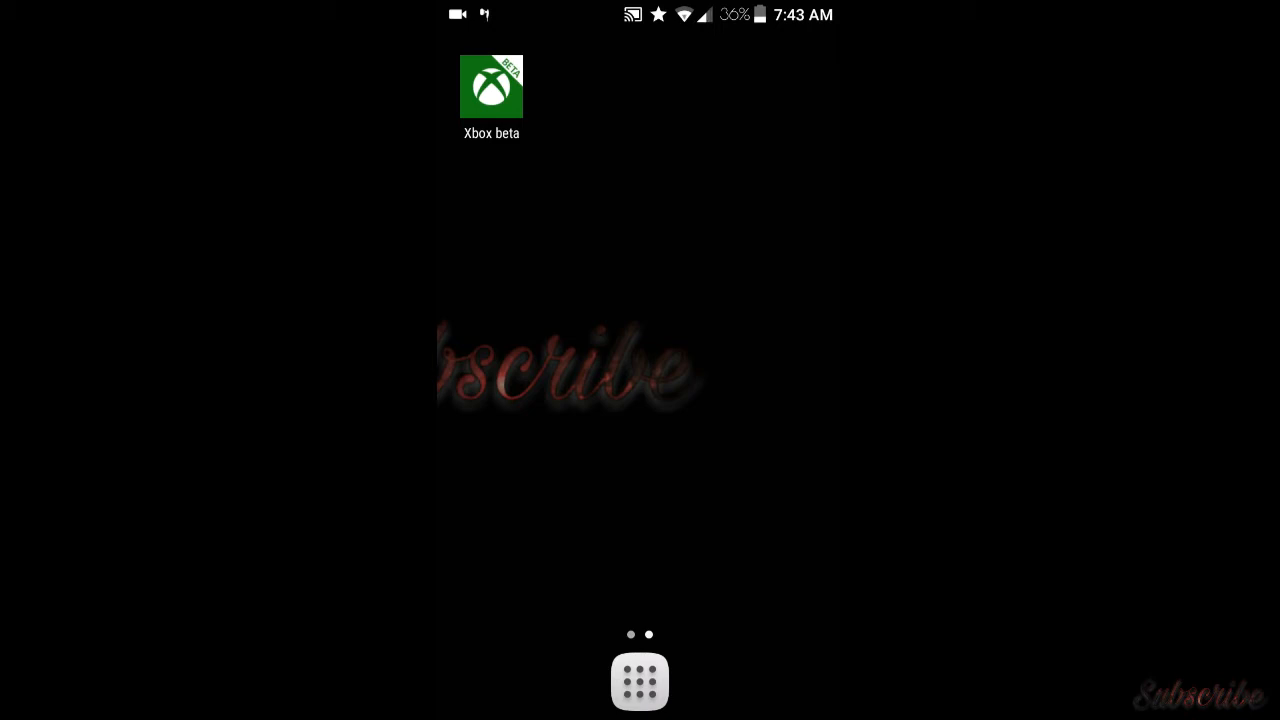
Step: Switch from the home screen to the Google Play Store showing AZ Screen Recorder
click(640, 680)
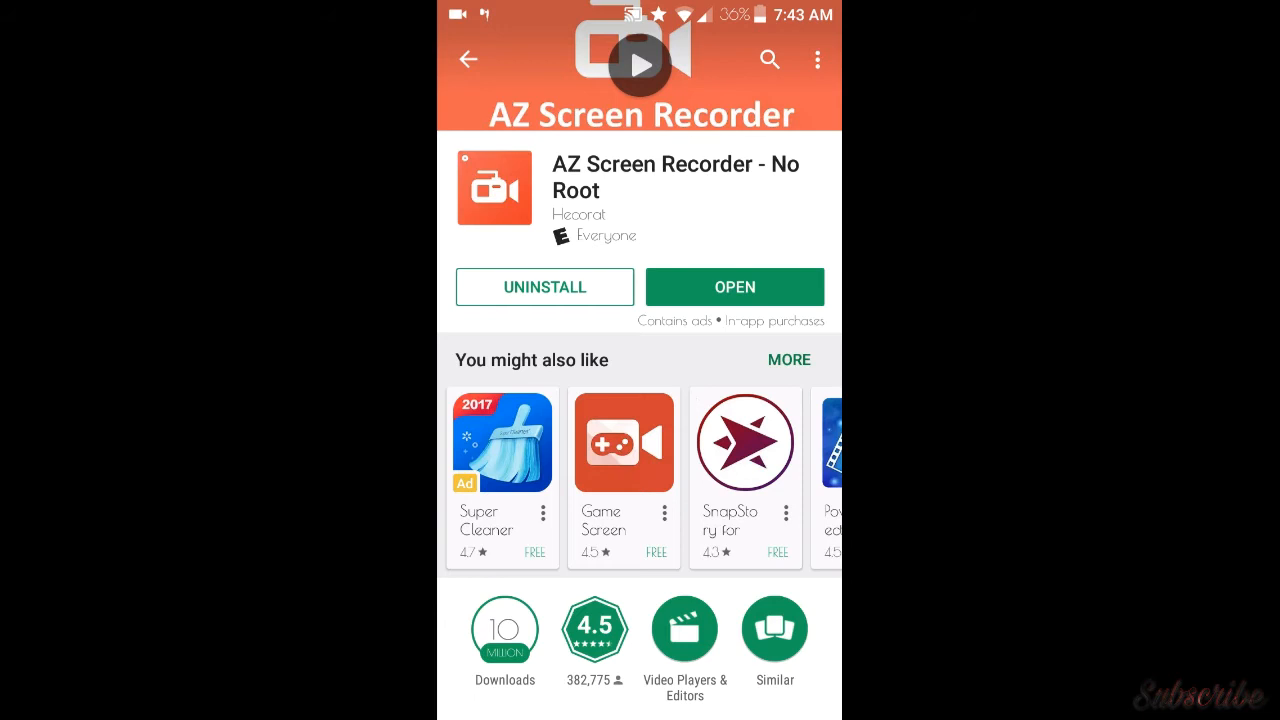
Step: Search Google Play for "xbox beta" and open the Xbox beta listing
click(770, 60)
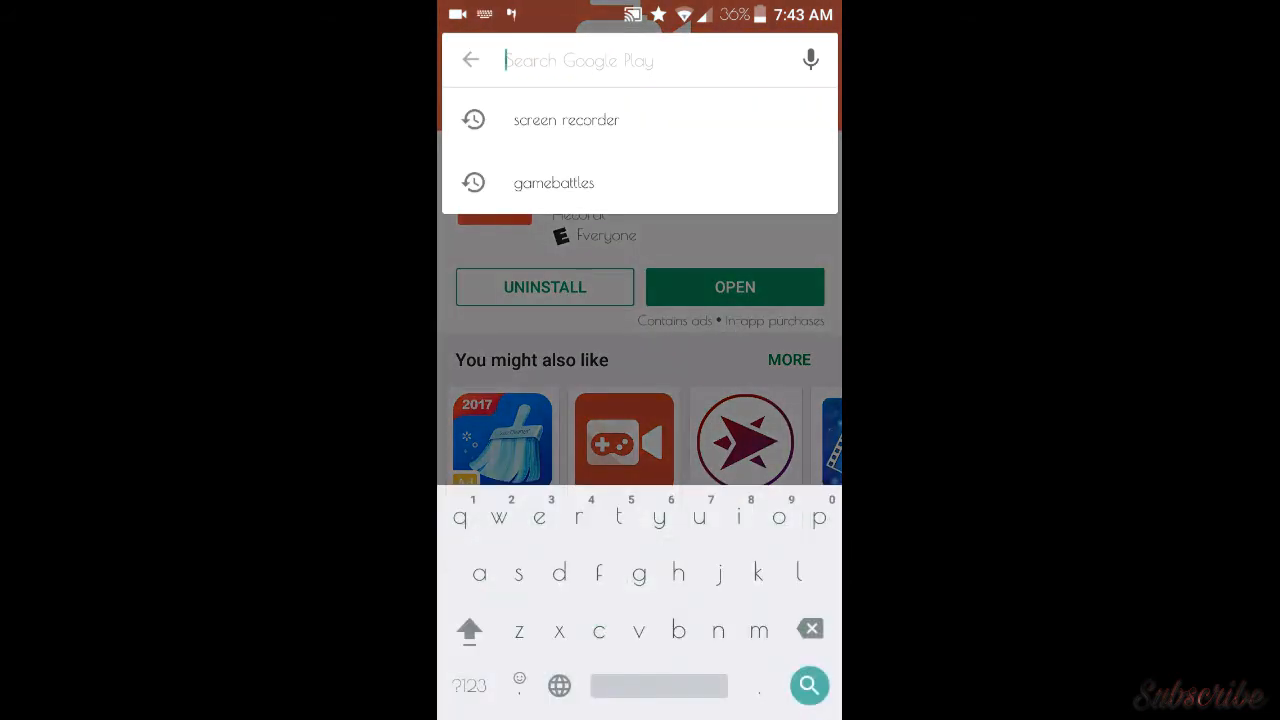
text(x)
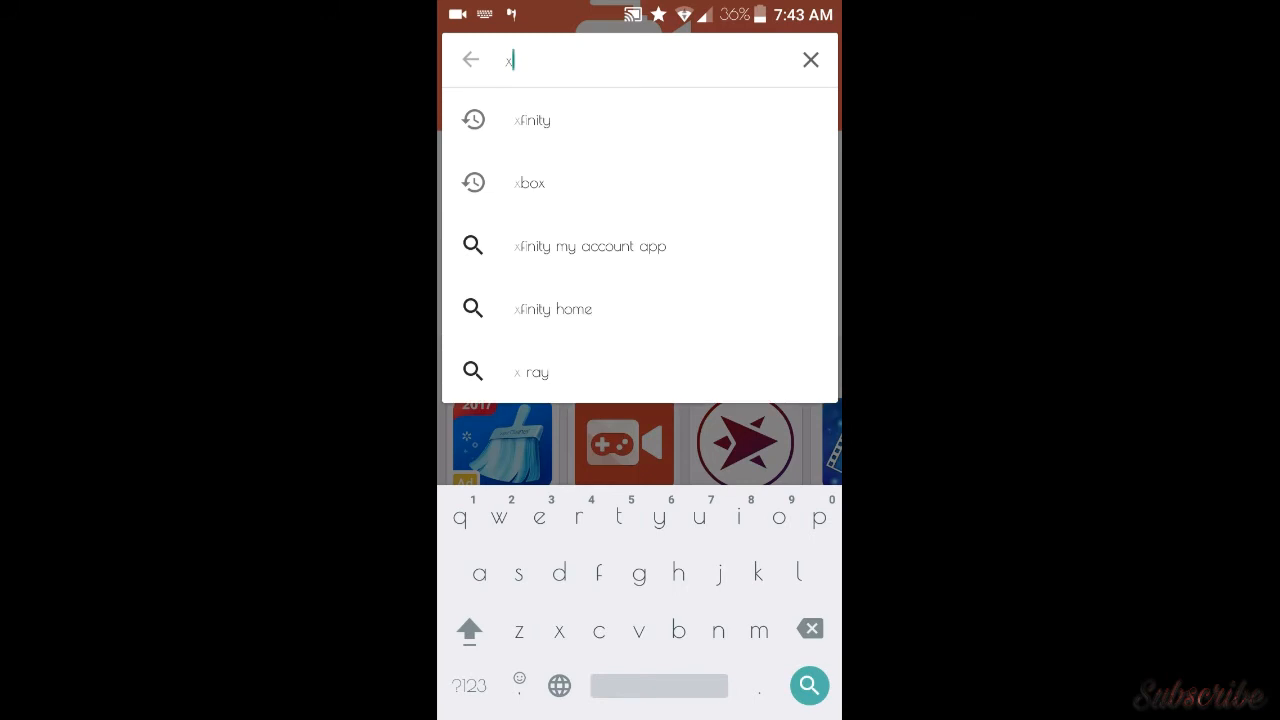
text(box)
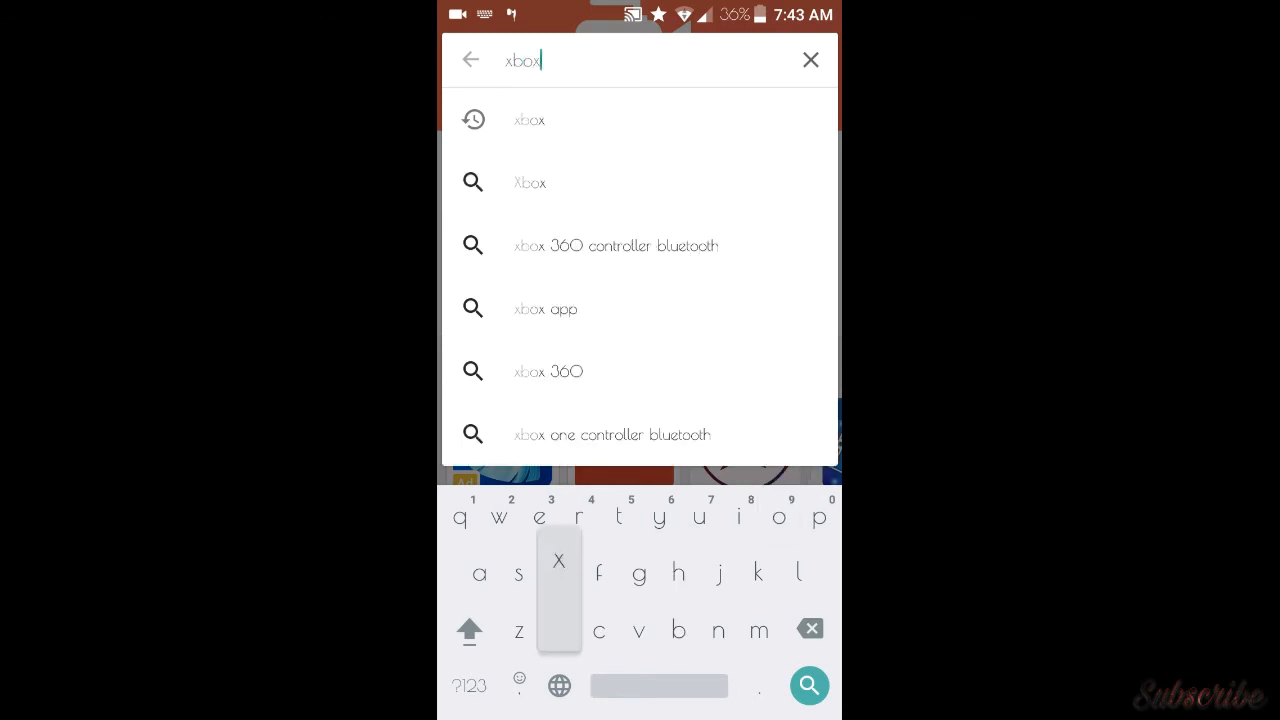
text(beta)
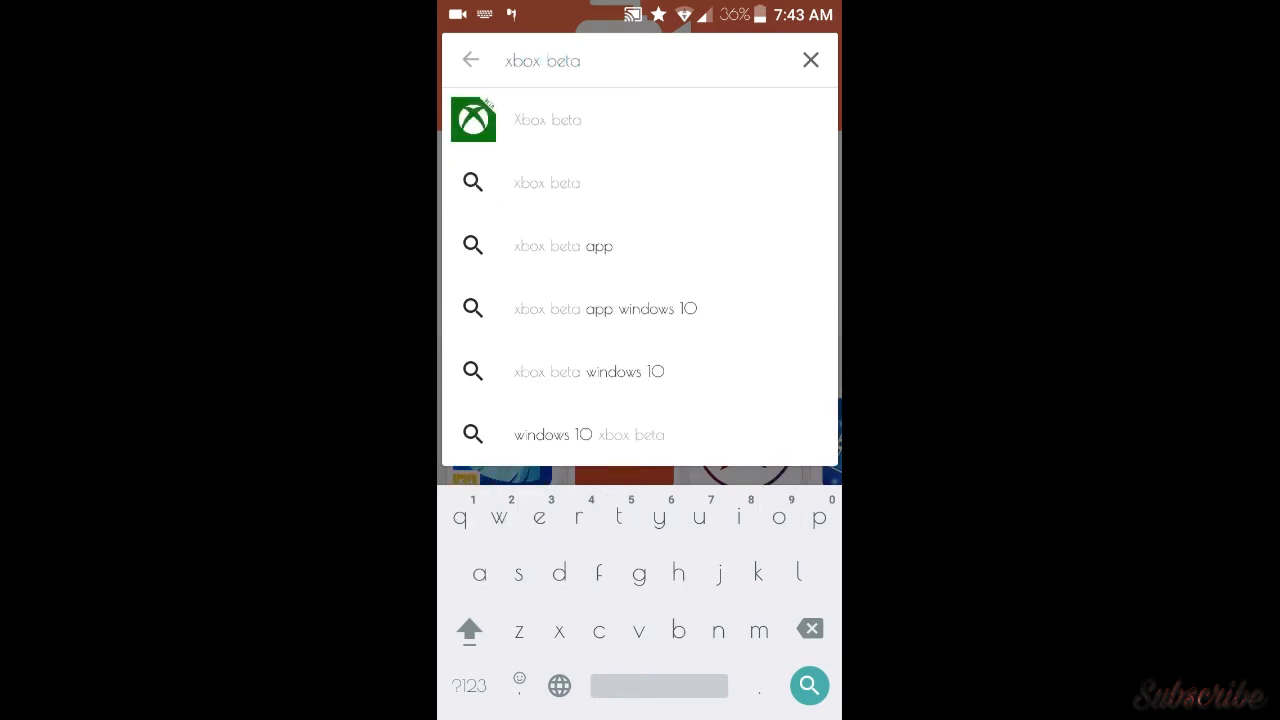
click(548, 120)
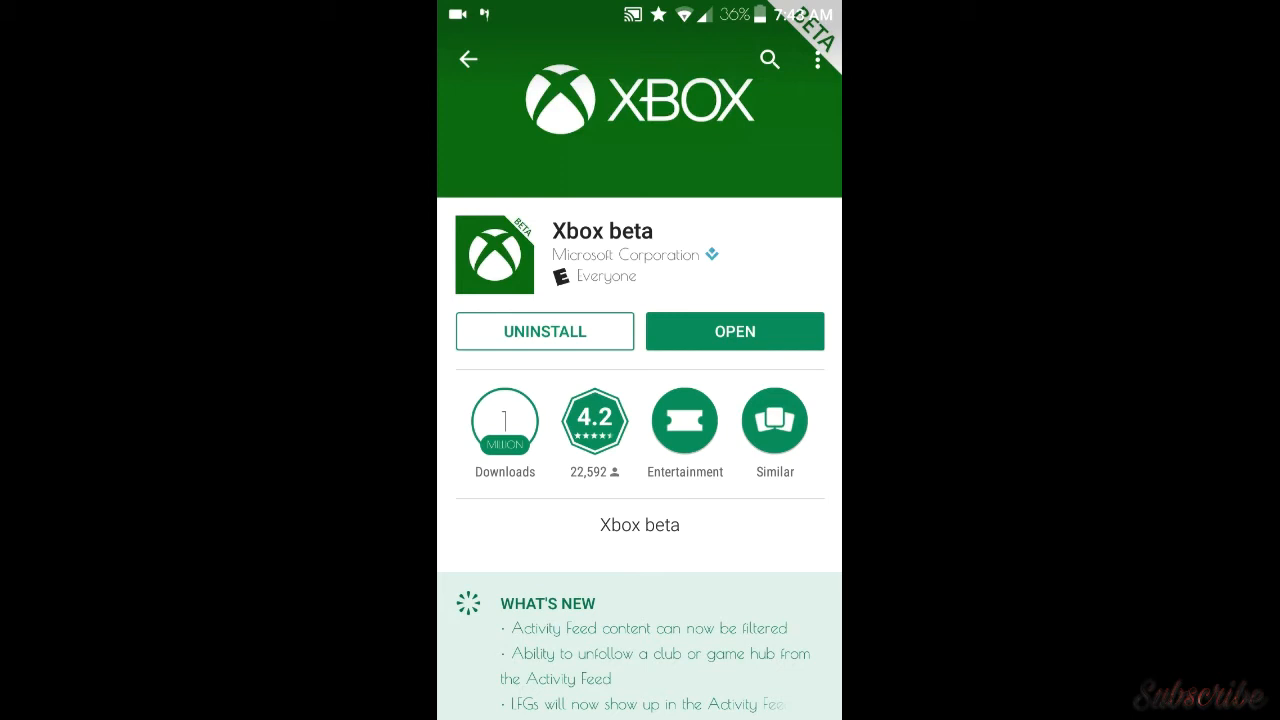
Step: Launch the Xbox beta app from its Play Store listing
click(734, 332)
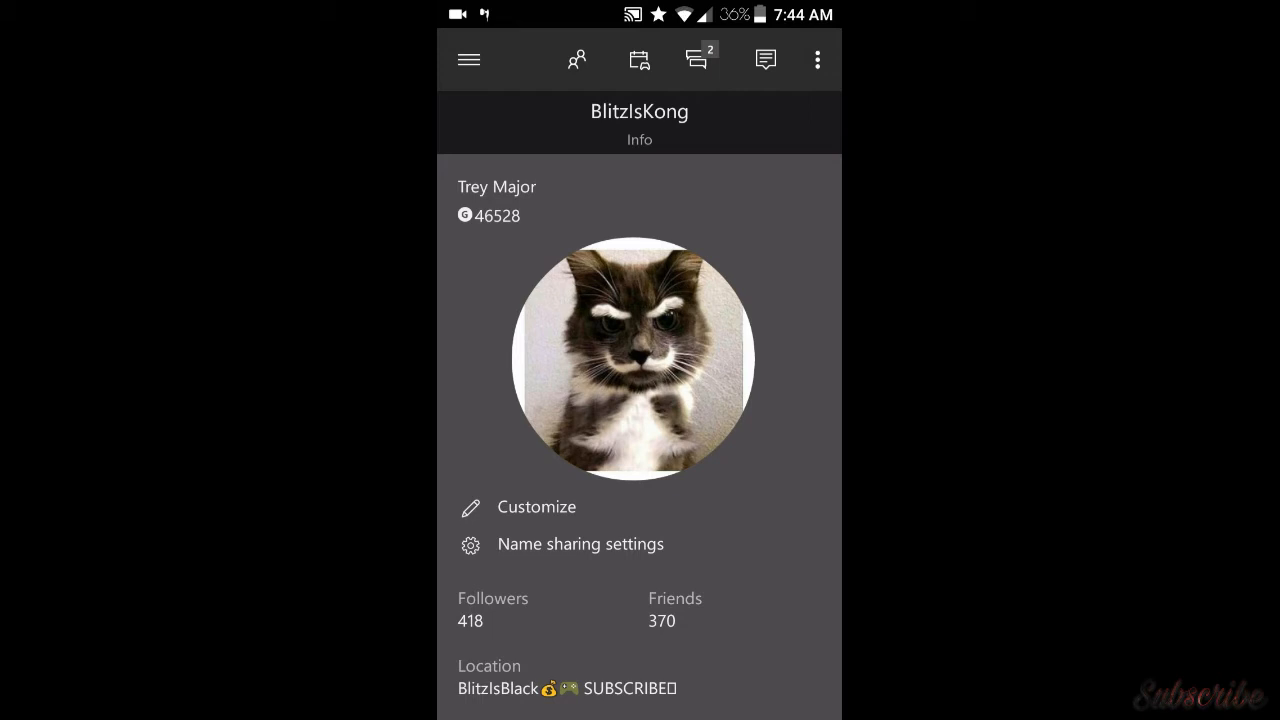
click(468, 60)
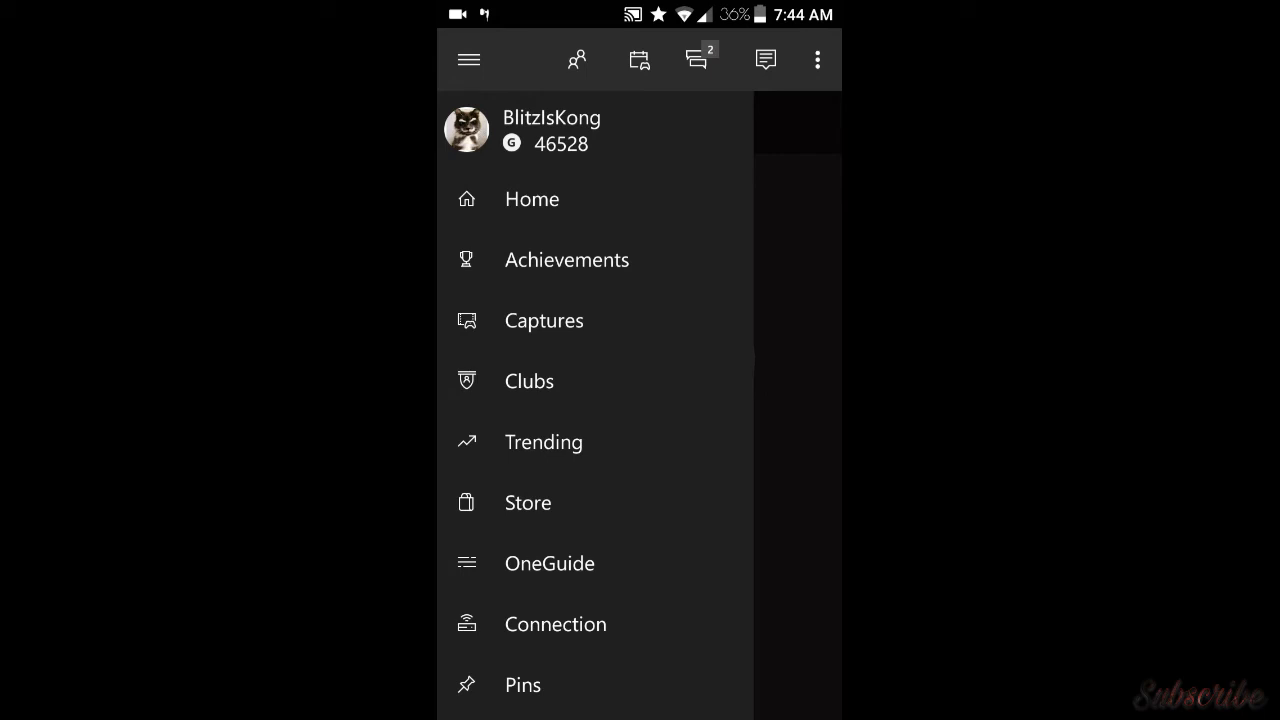
click(552, 130)
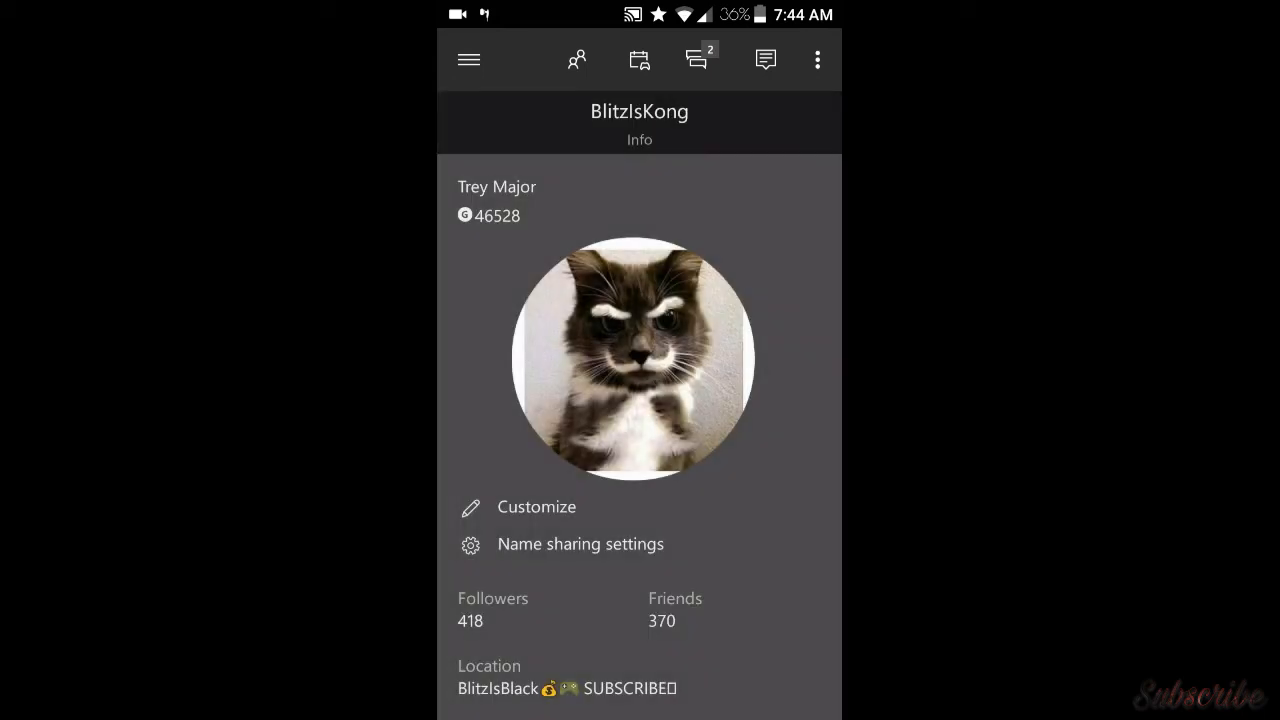
scroll(down, 3)
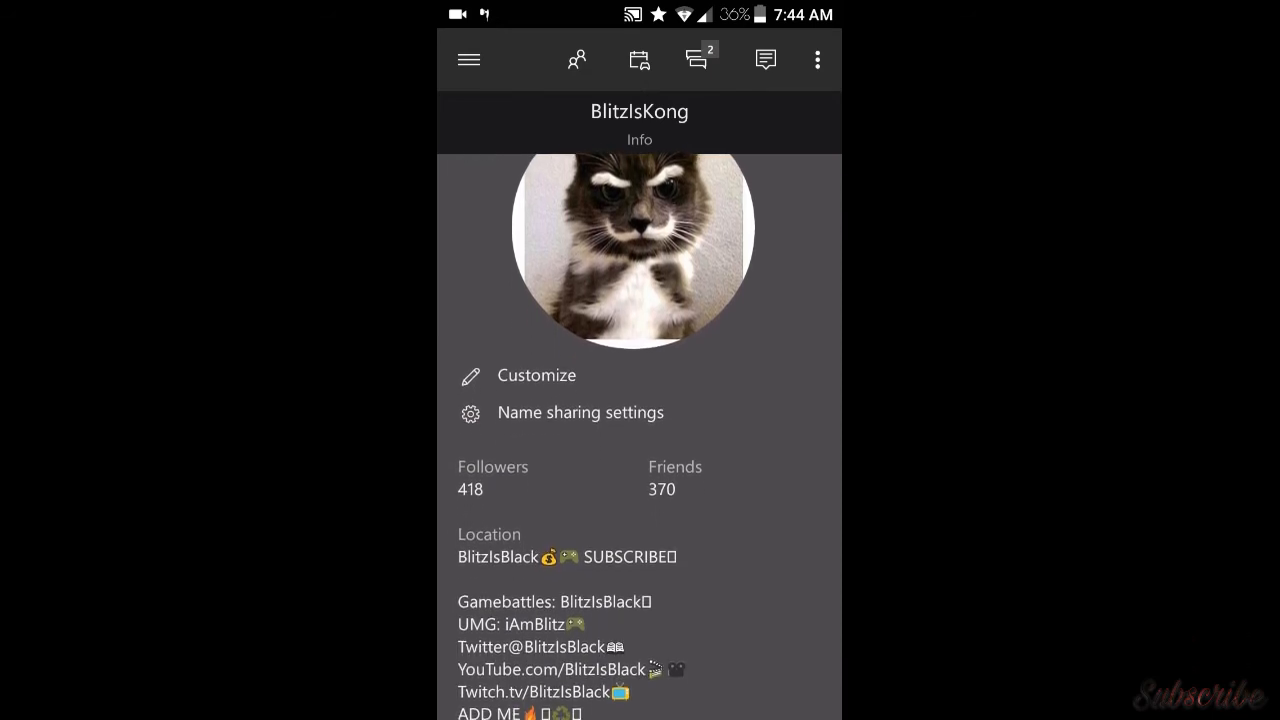
scroll(up, 3)
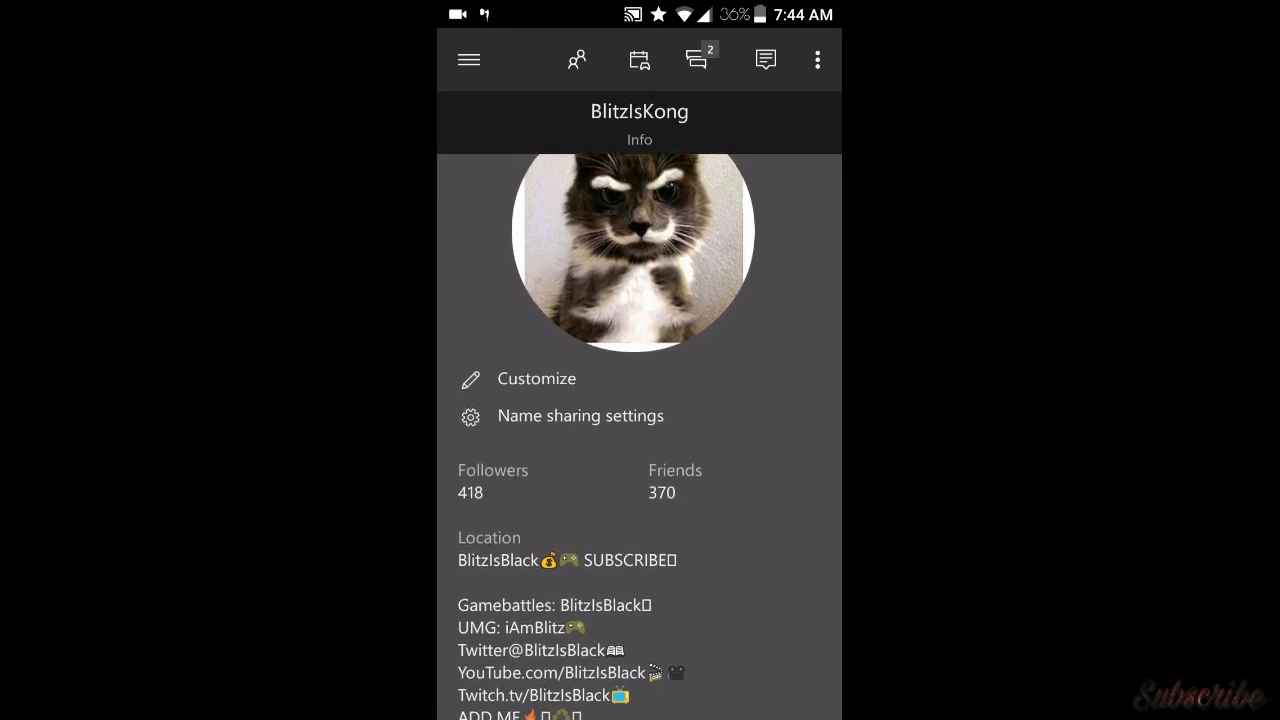
scroll(down, 3)
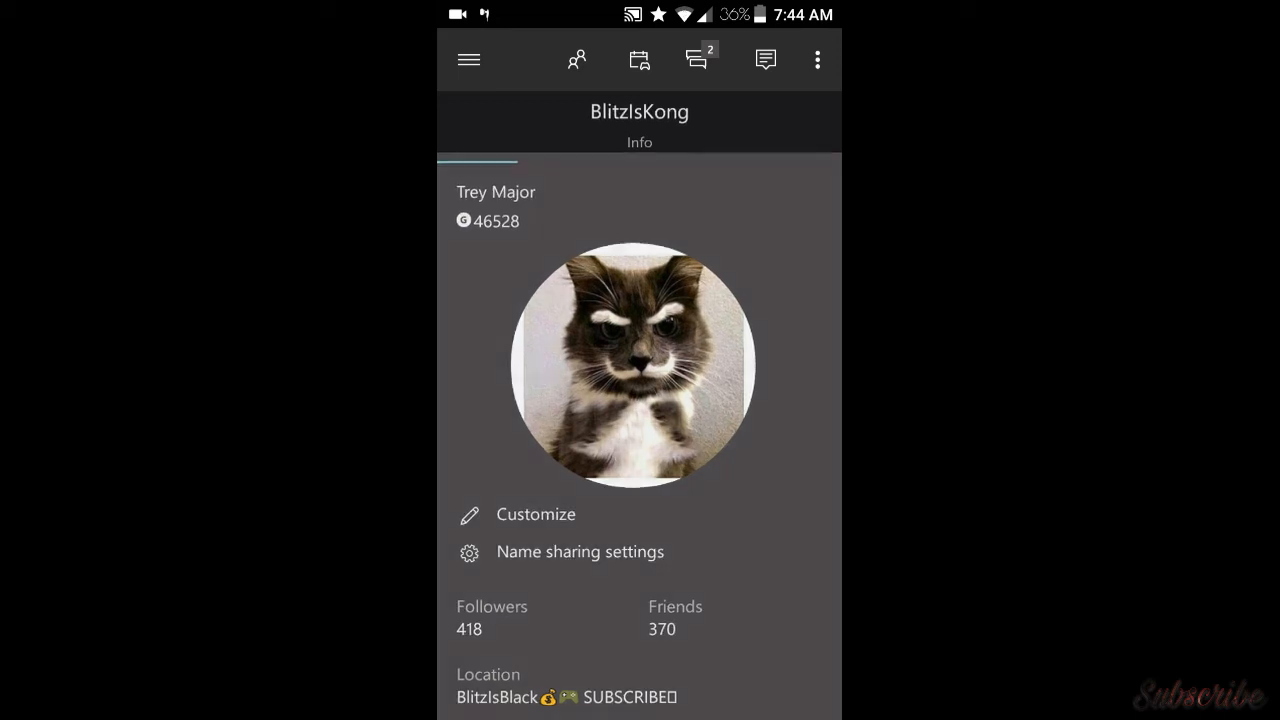
Step: Go to Customize profile and bring up the gamerpic gallery
click(536, 512)
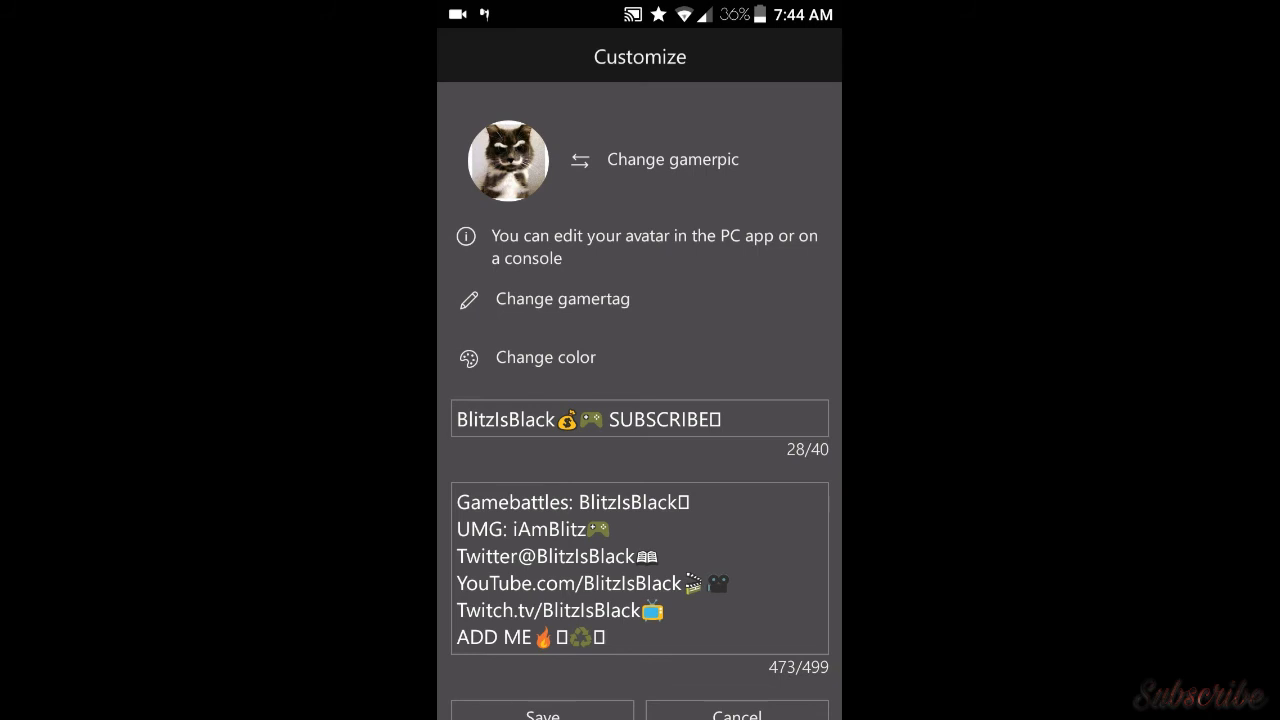
click(672, 160)
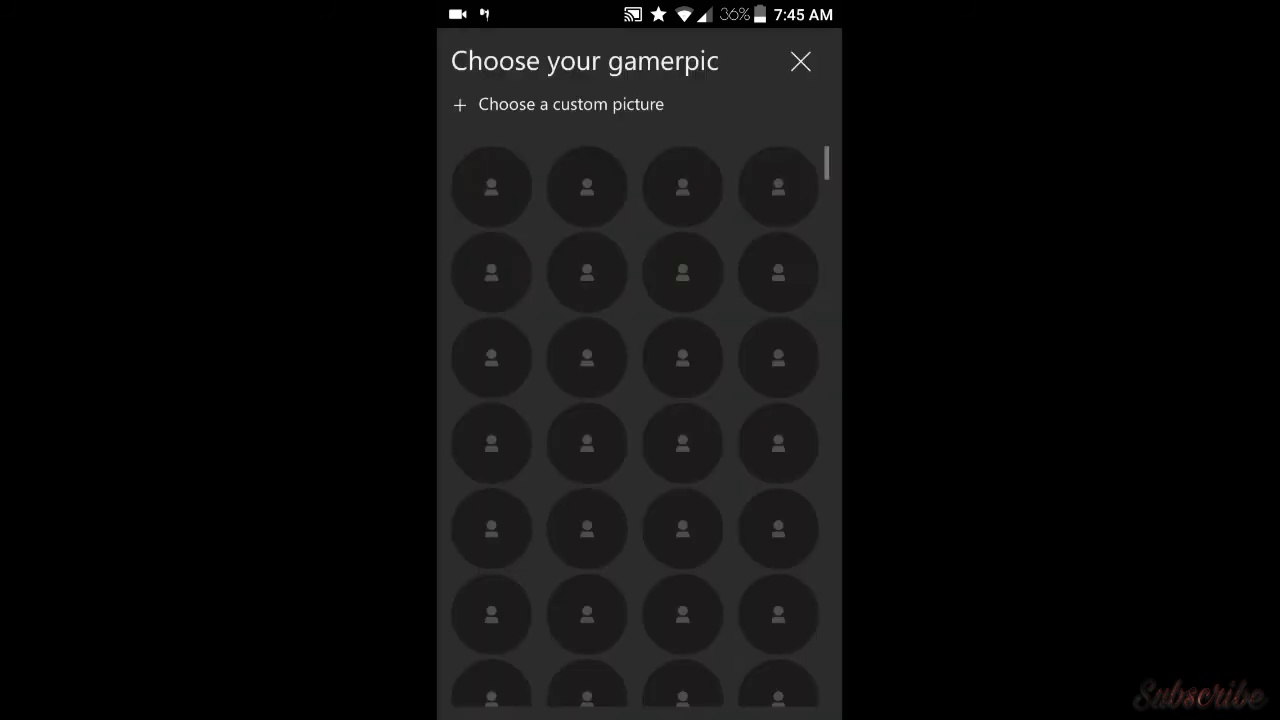